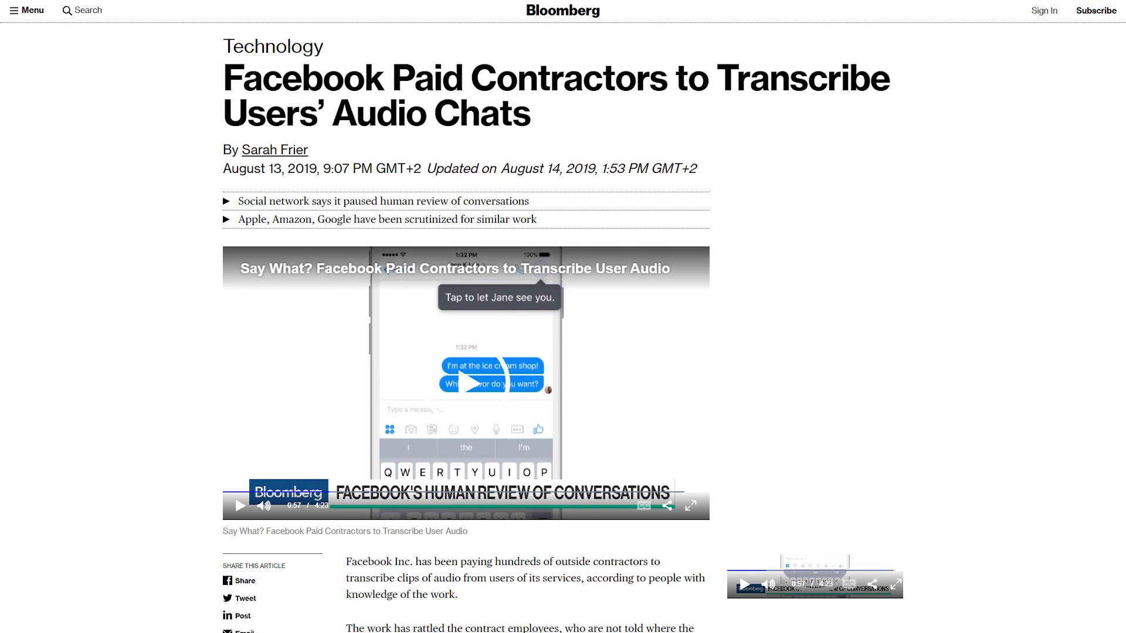
Scroll the Oculess Releases page and select the Oculess.apk asset under v1.1.
scroll(down, 3)
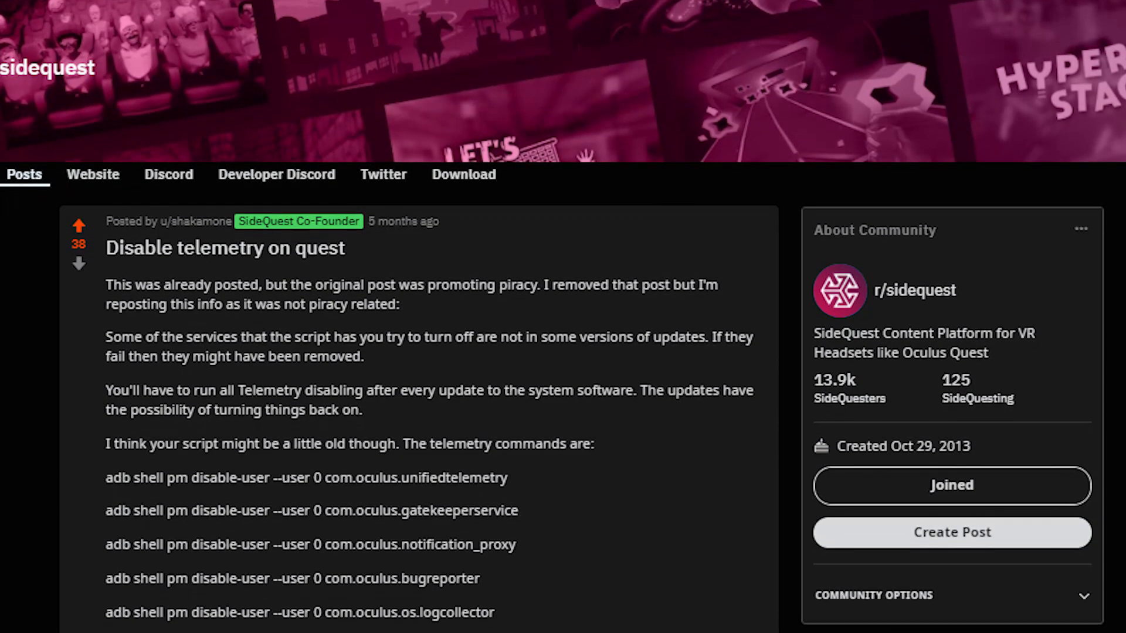
scroll(down, 3)
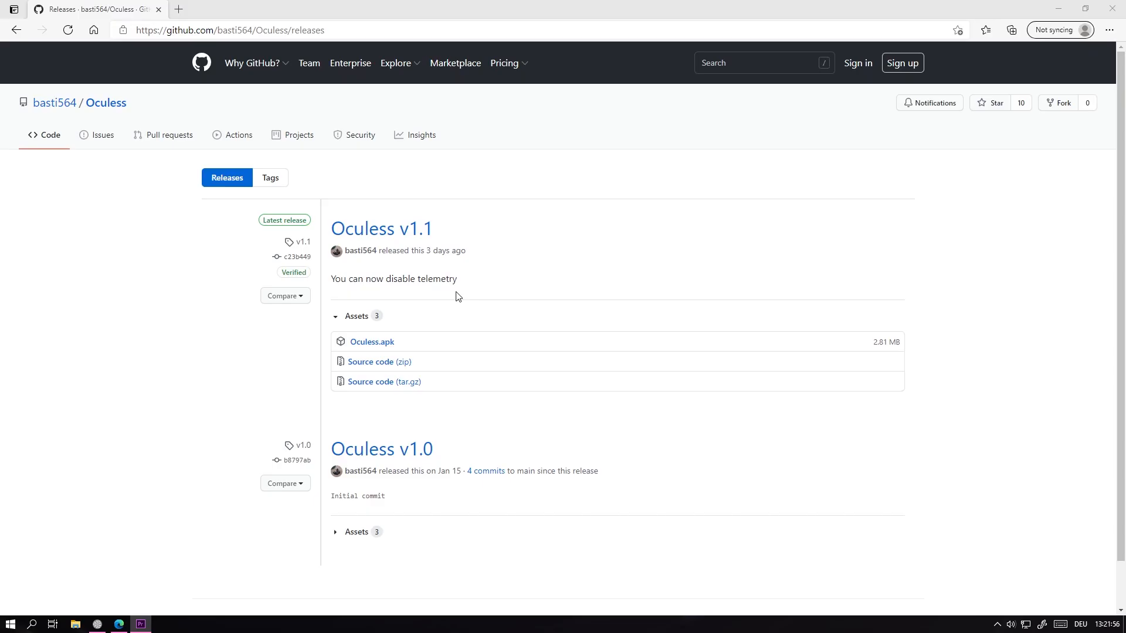
click(371, 342)
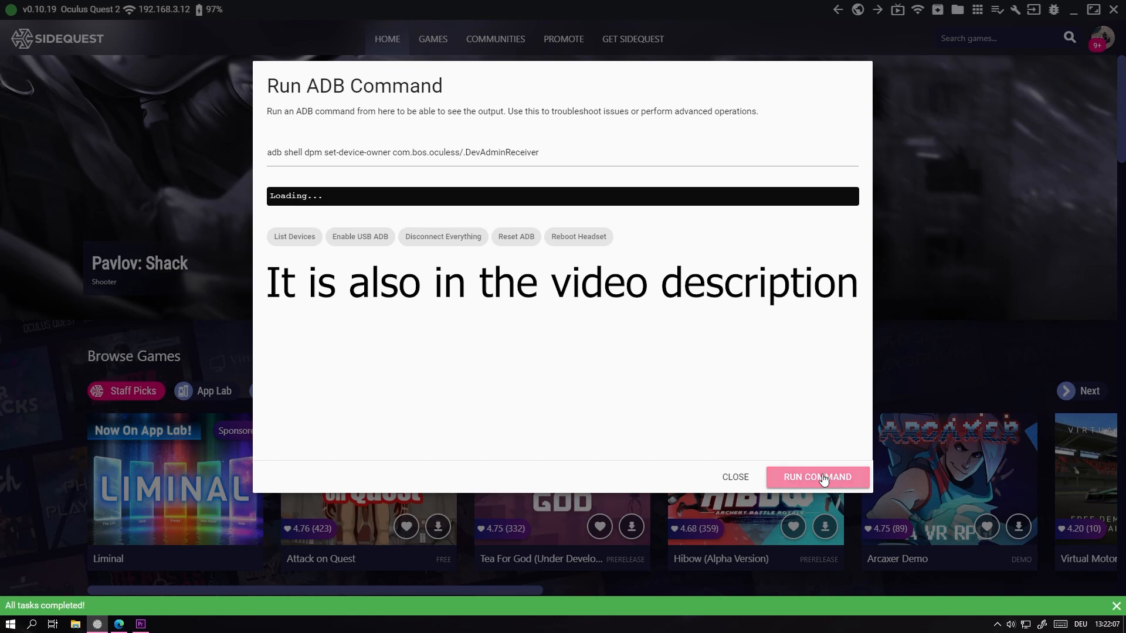
Run the dpm set-device-owner command for Oculess from SideQuest's ADB command tool.
click(816, 477)
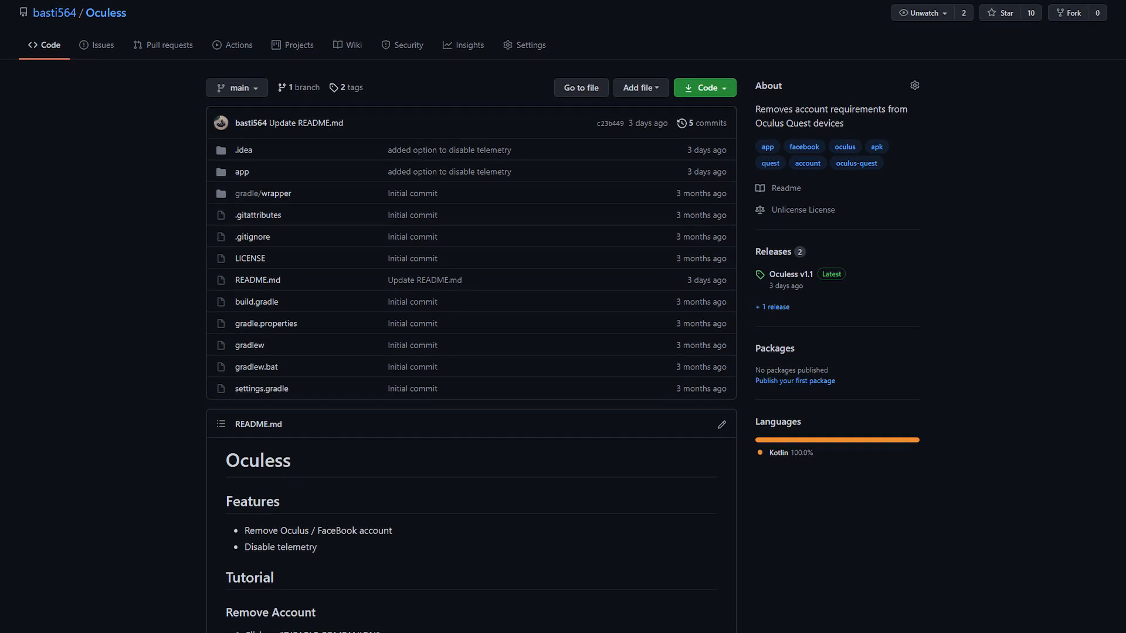
Scroll the Oculess README down to the Remove Account and Disable Telemetry sections.
scroll(down, 3)
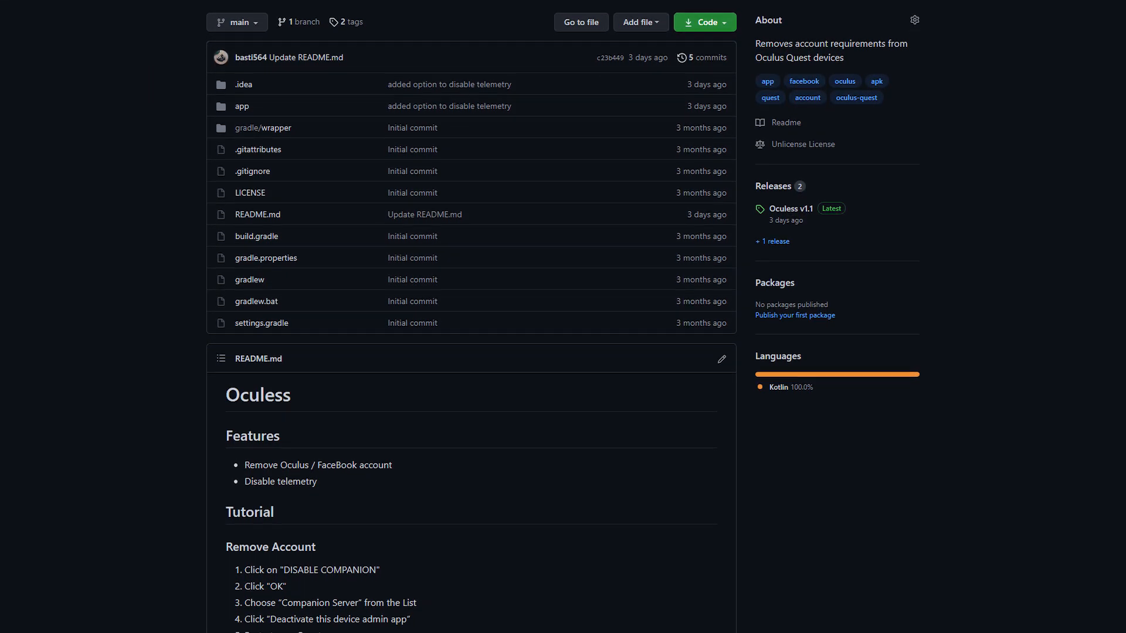
scroll(down, 3)
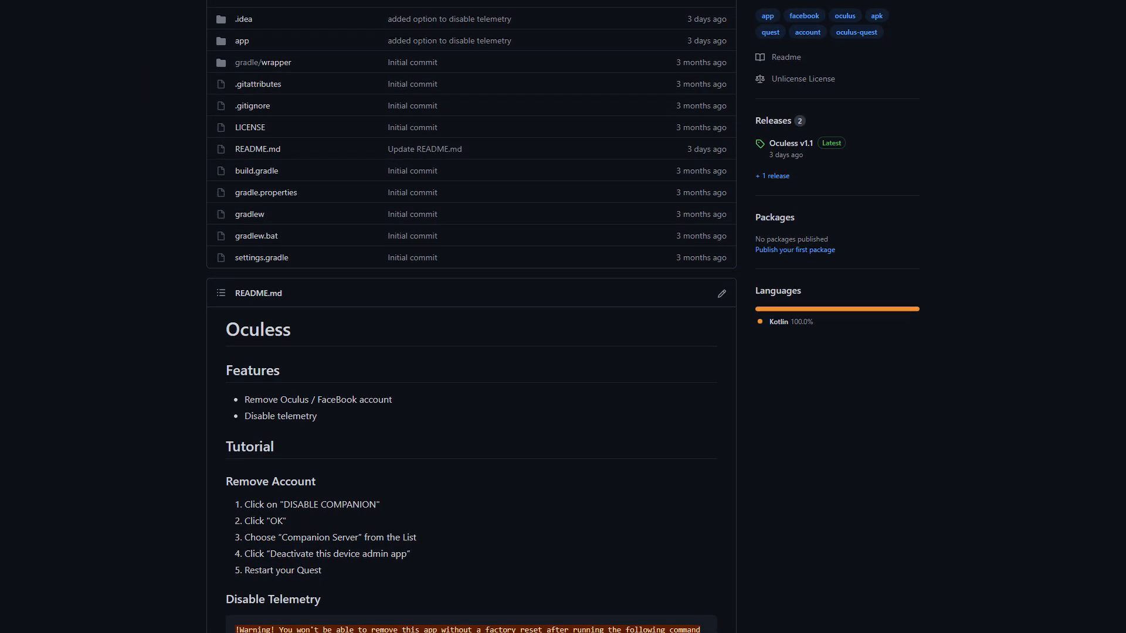
scroll(down, 3)
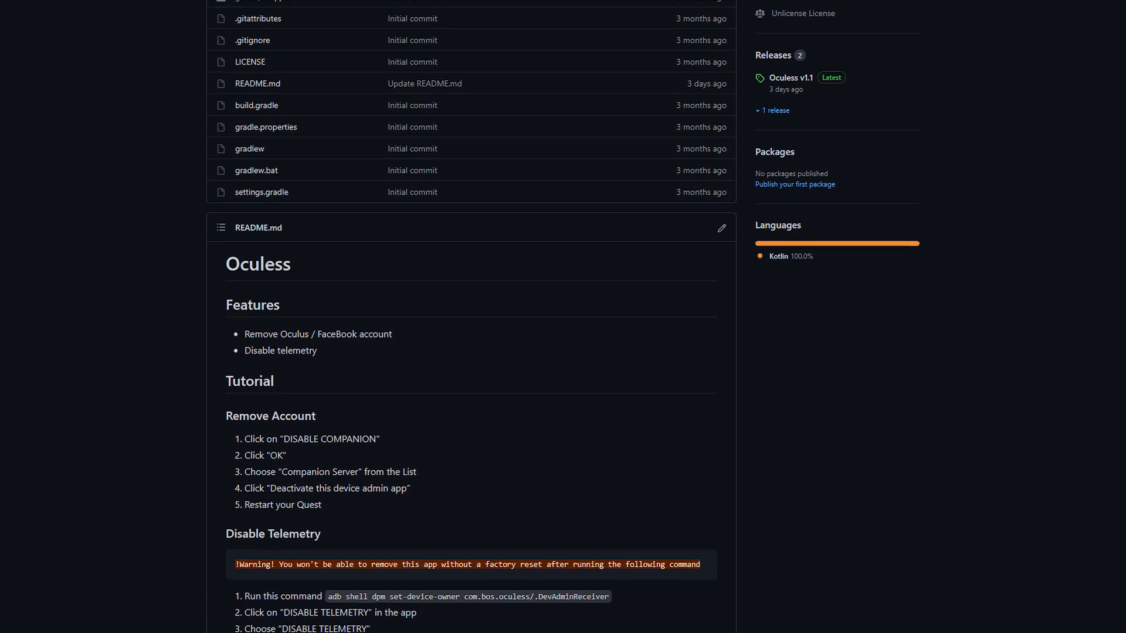